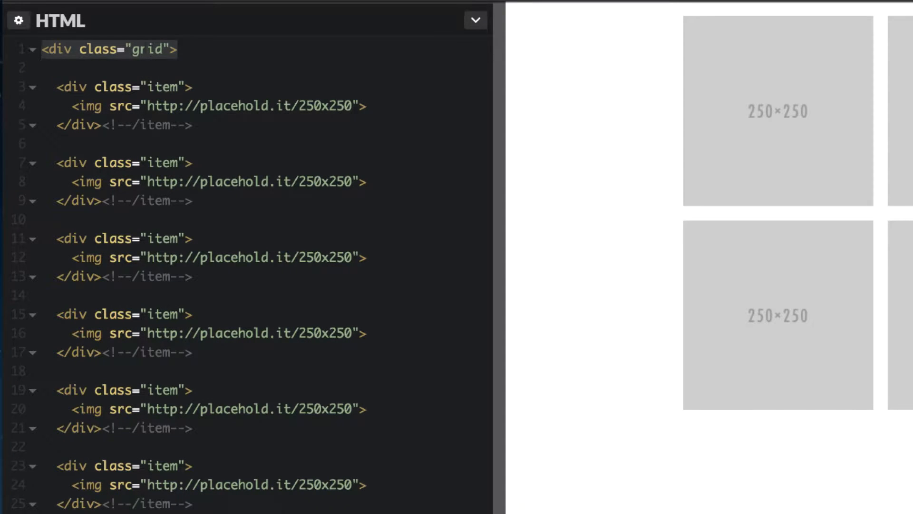
Step: Collapse the HTML panel and enlarge the CSS editor so the grid styles fill the editing area
click(73, 86)
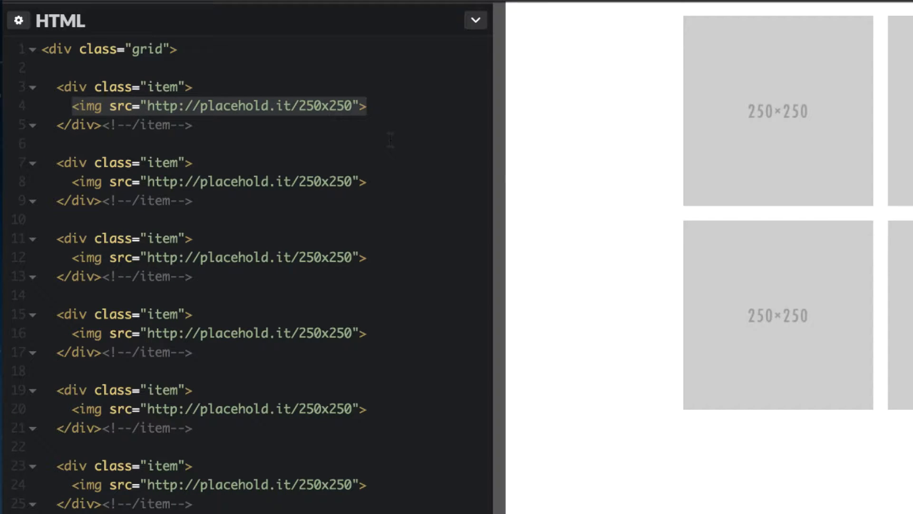
click(255, 181)
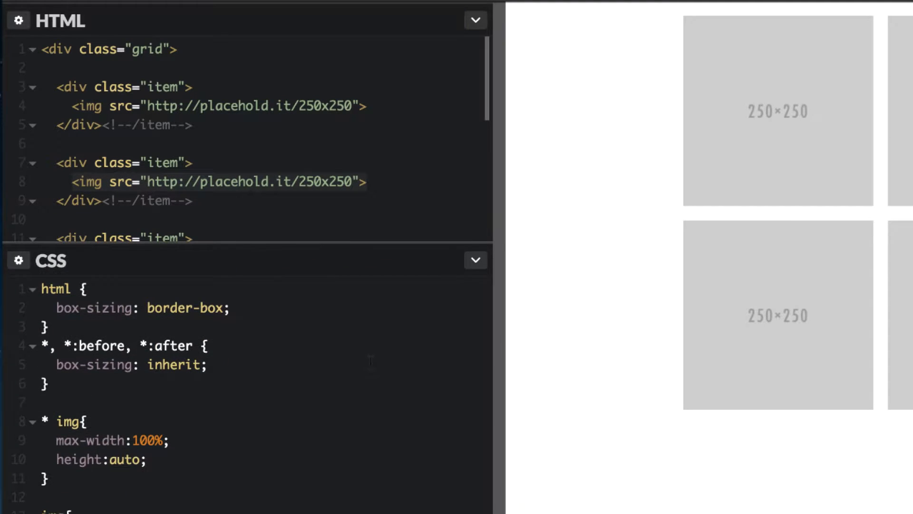
click(475, 20)
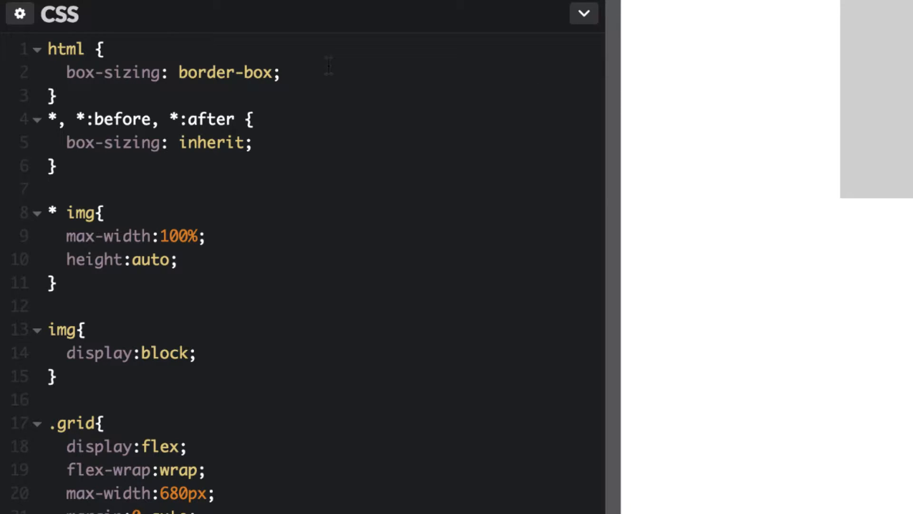
Step: Scroll the stylesheet down to the .grid and .item rules with 33.33% width and .5rem white border
drag(50, 49, 254, 143)
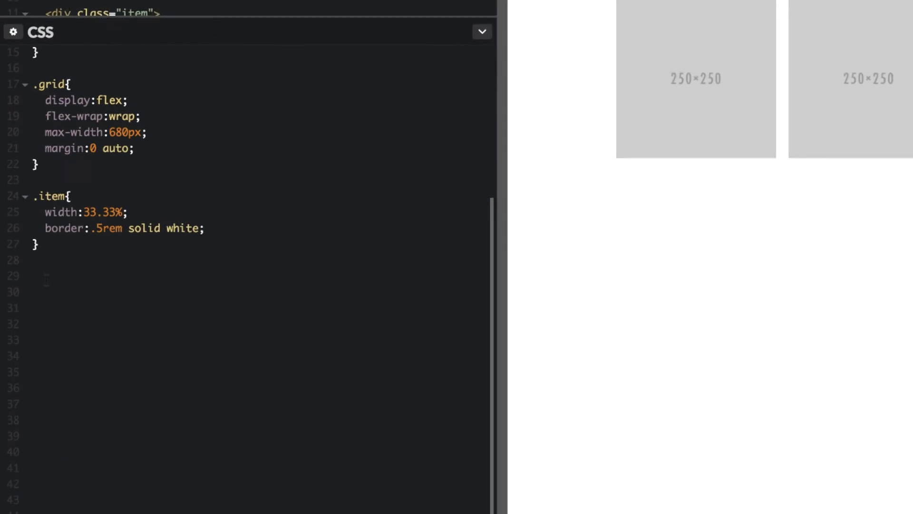
Step: Add an img rule with transition: all ease .5s below the .item rule
text(img)
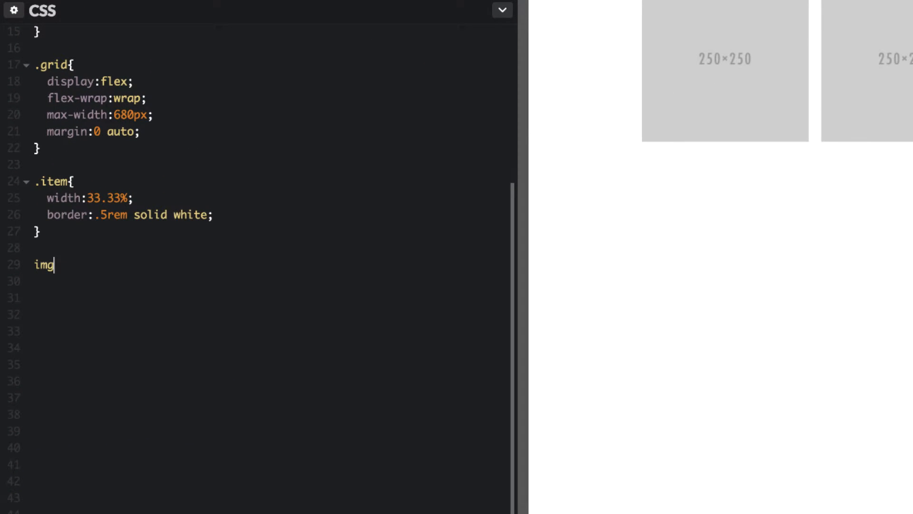
text({)
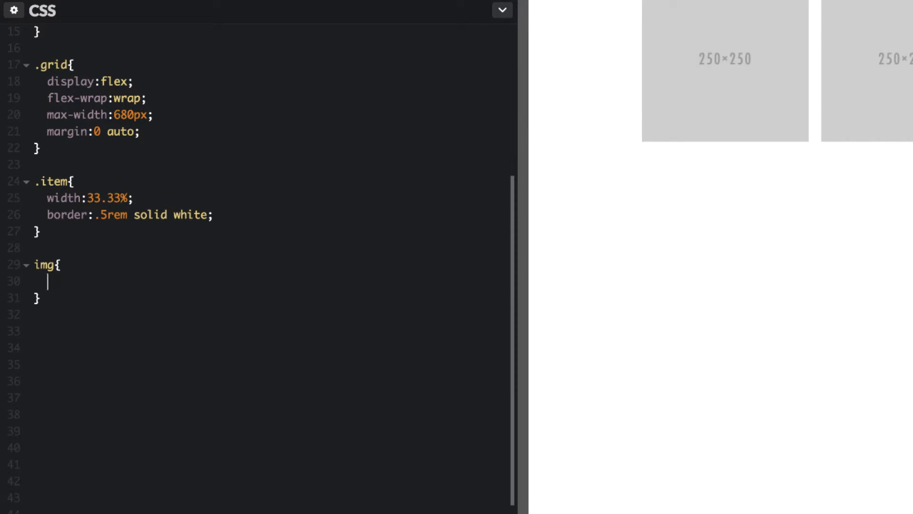
text(tran)
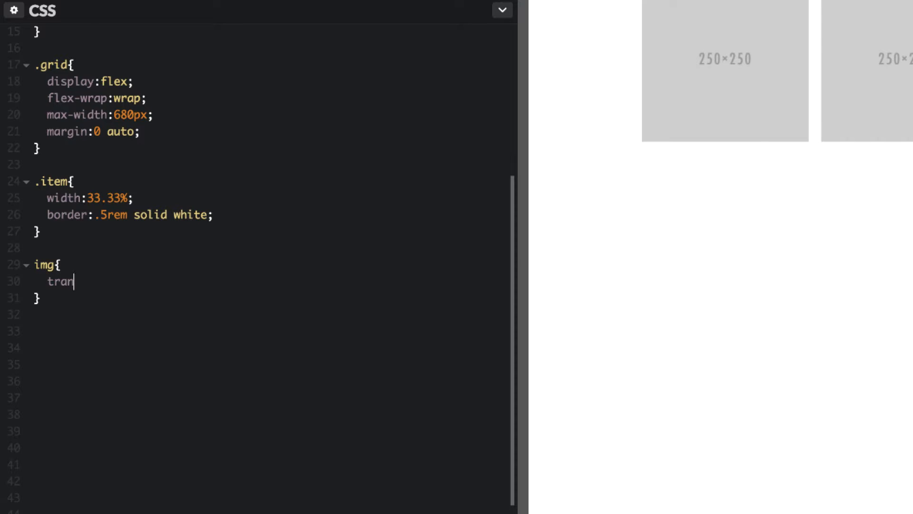
text(sition:)
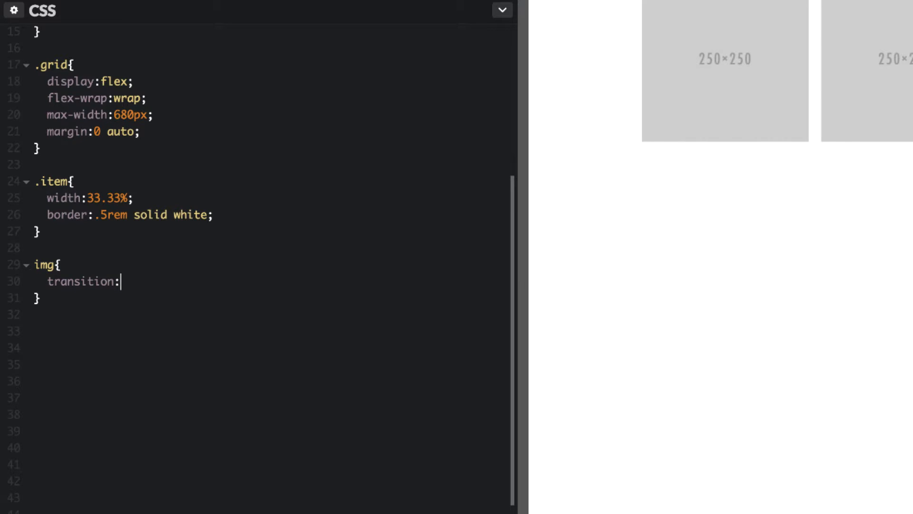
text(all)
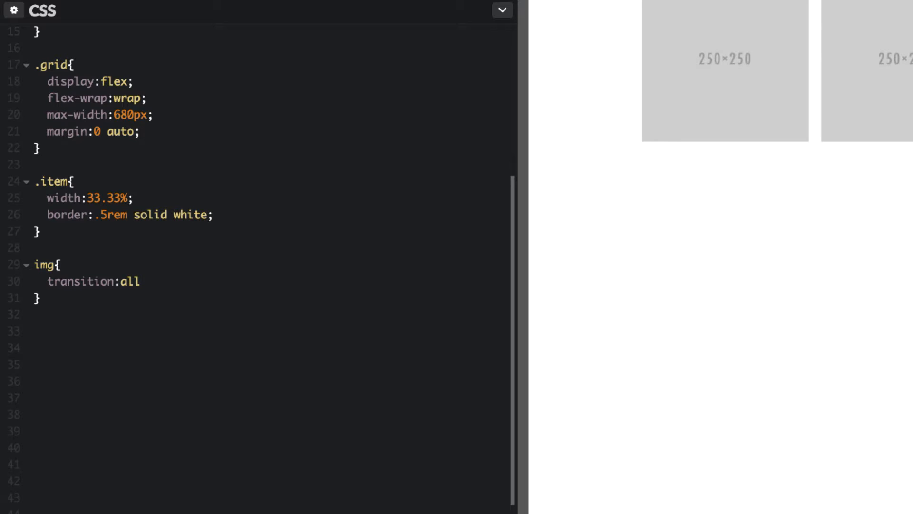
text(ease)
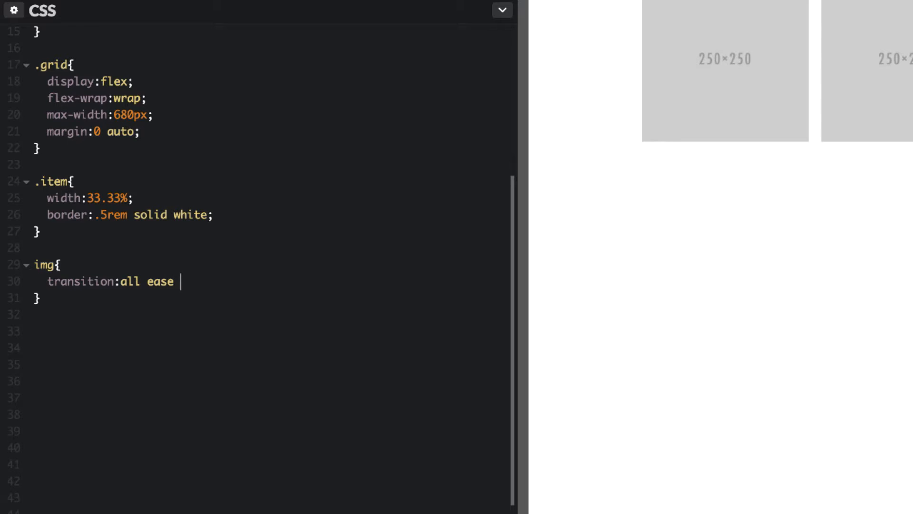
text(.)
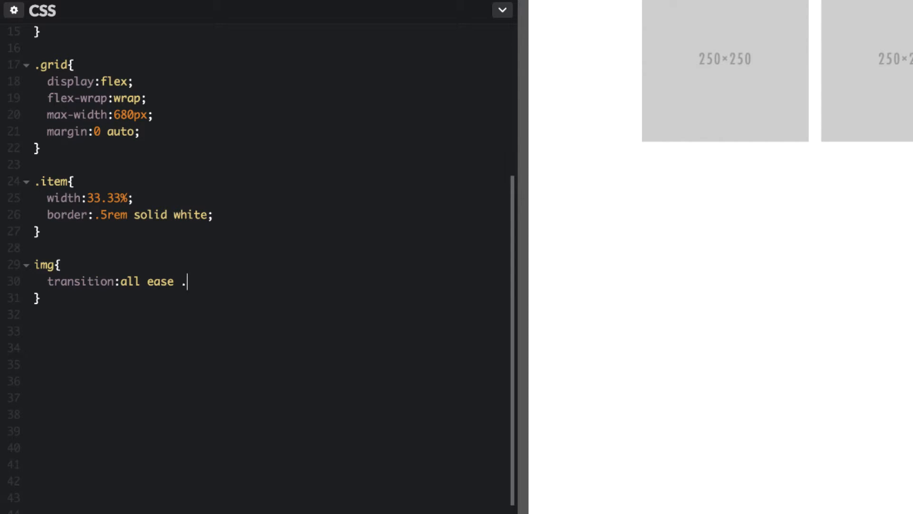
text(5s)
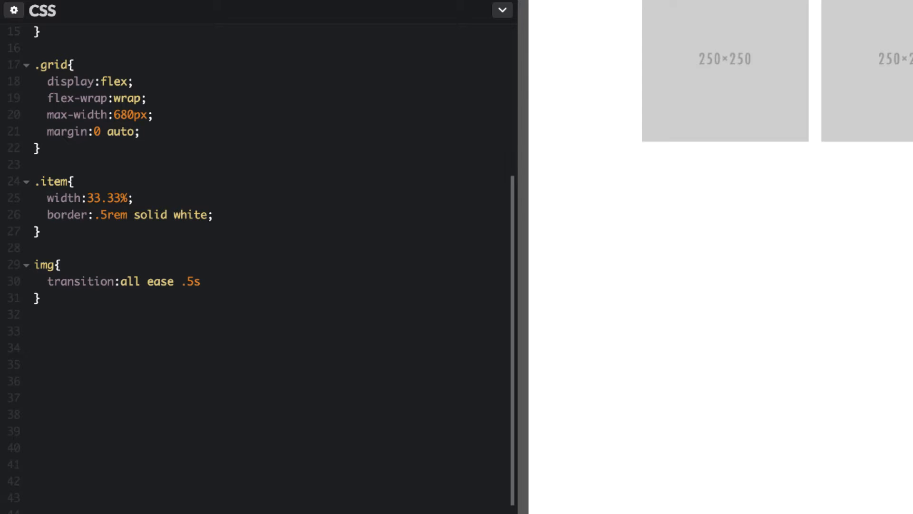
text(;)
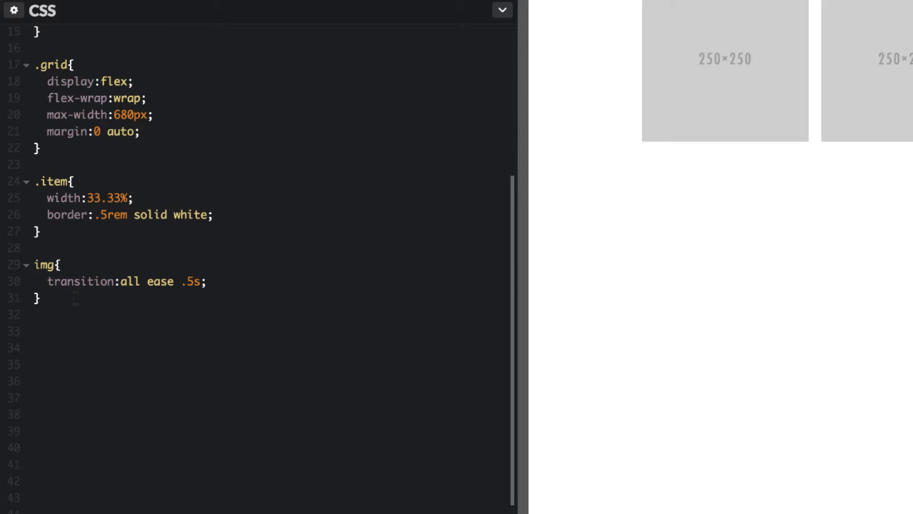
triple_click(127, 281)
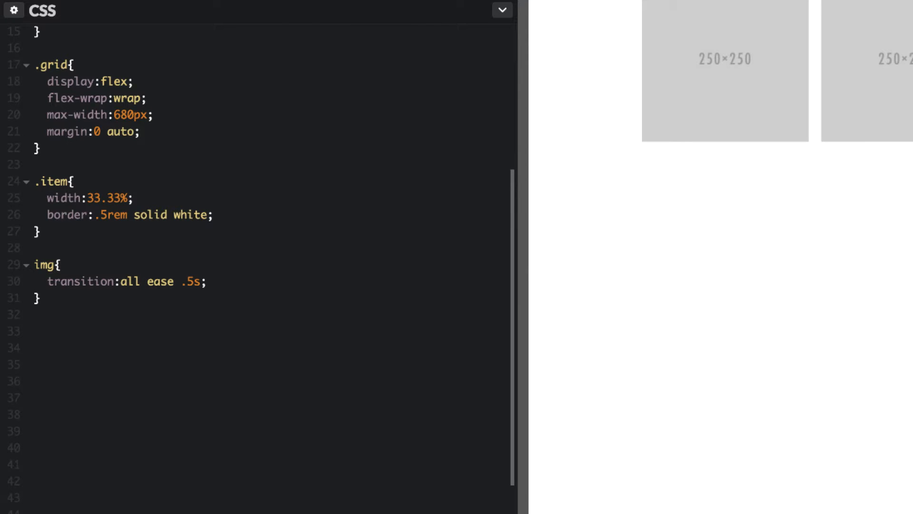
Step: Add an .item:hover img rule applying transform: scale(1.1) to hovered images
text(.item)
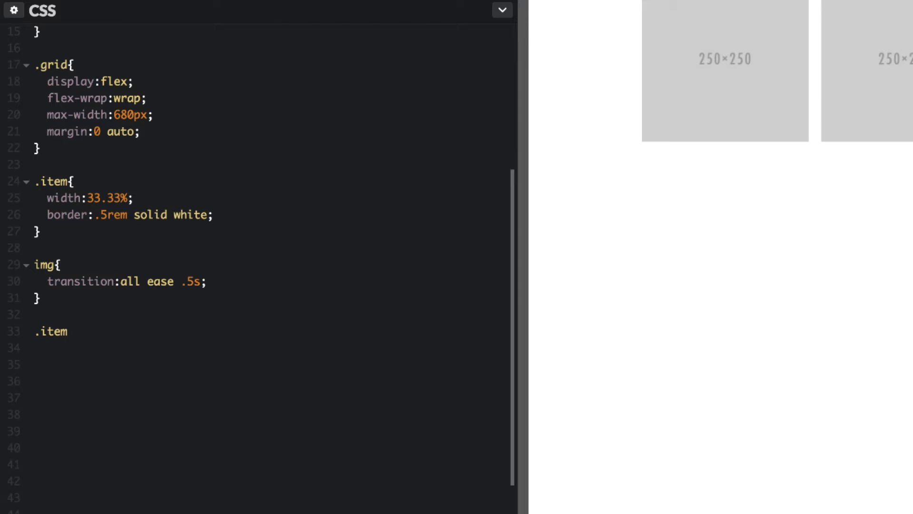
text(:hover img)
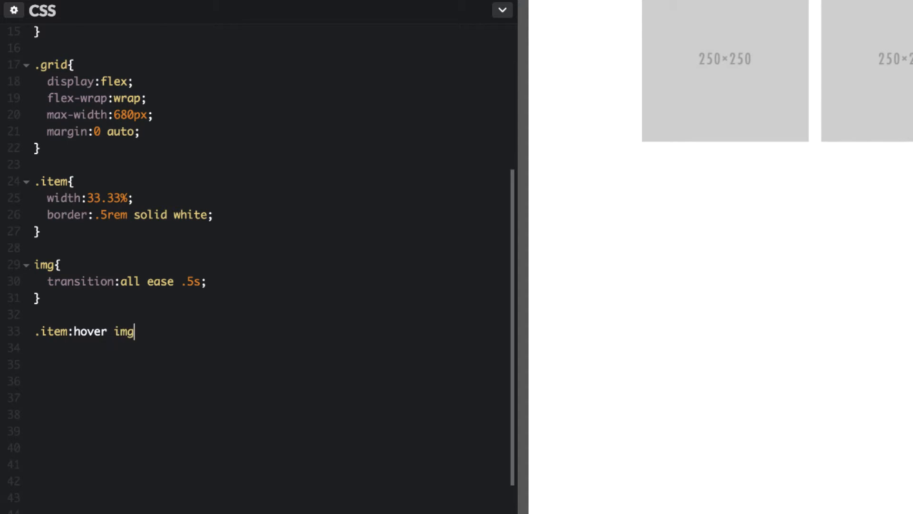
text({)
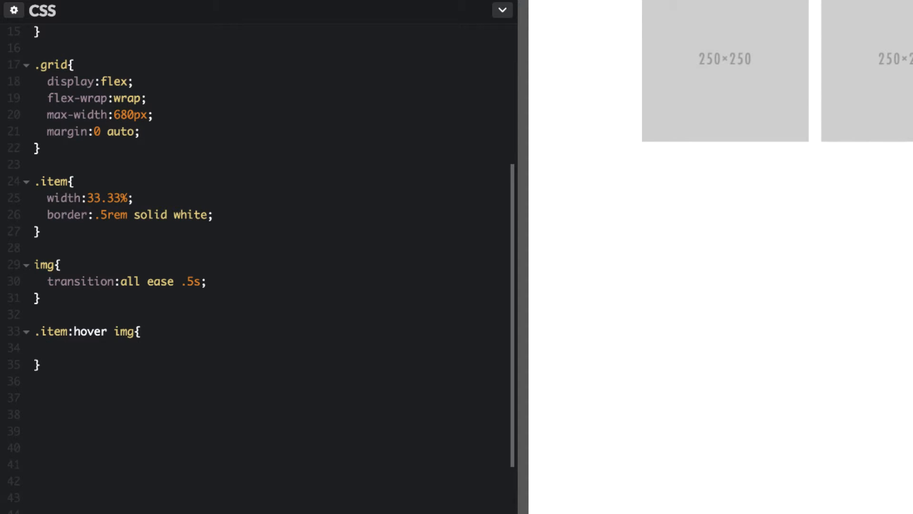
text(tran)
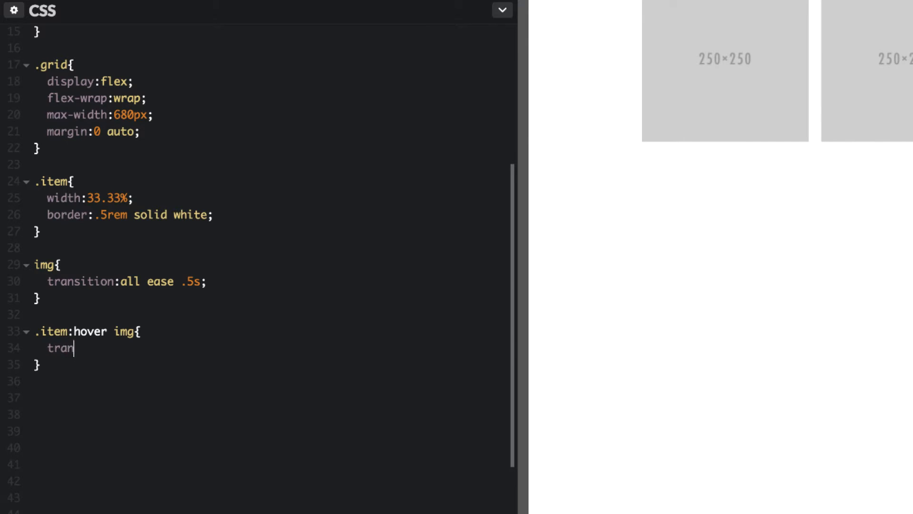
text(sform)
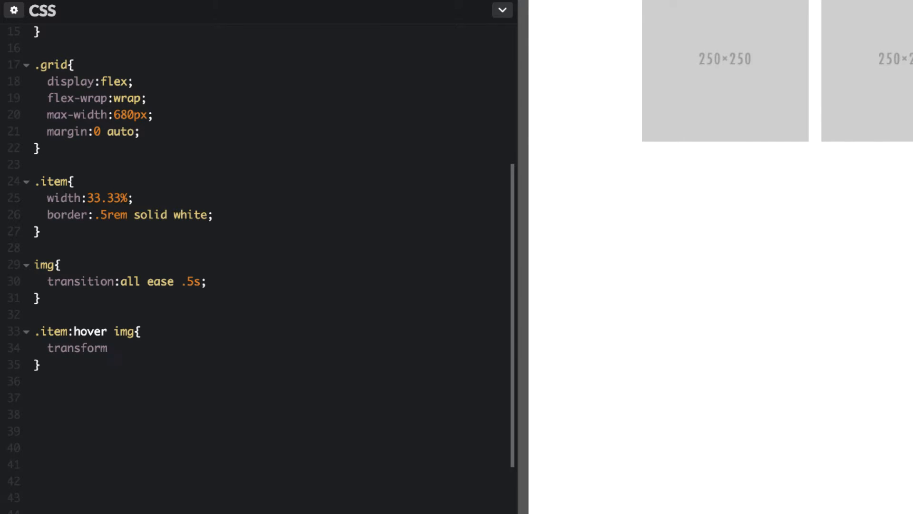
text(:)
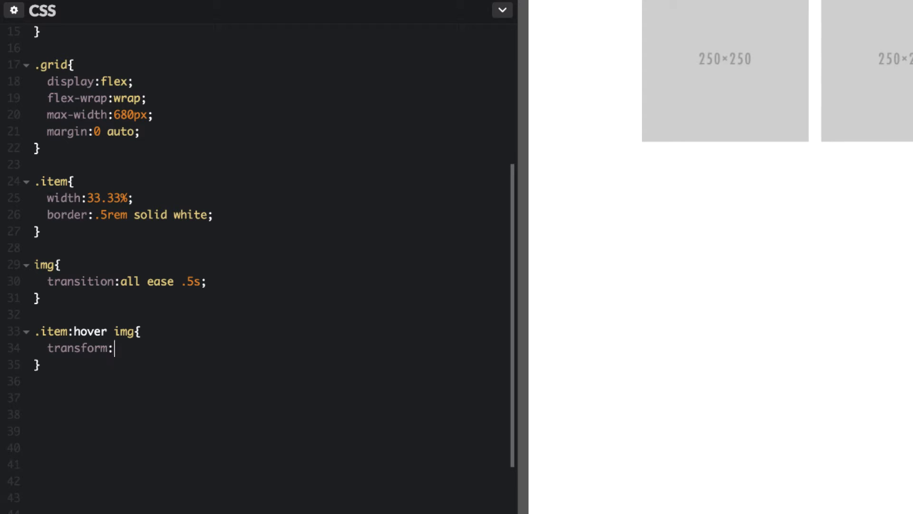
text(scal)
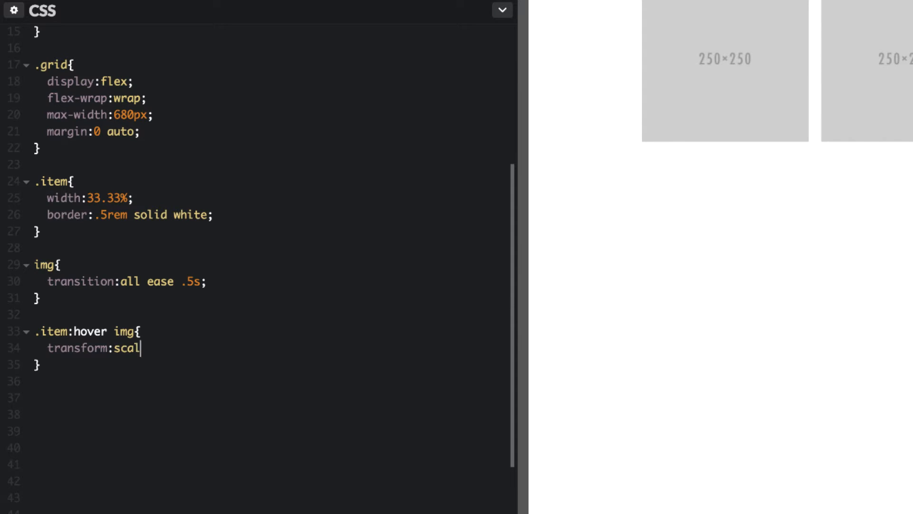
text(e(1.1))
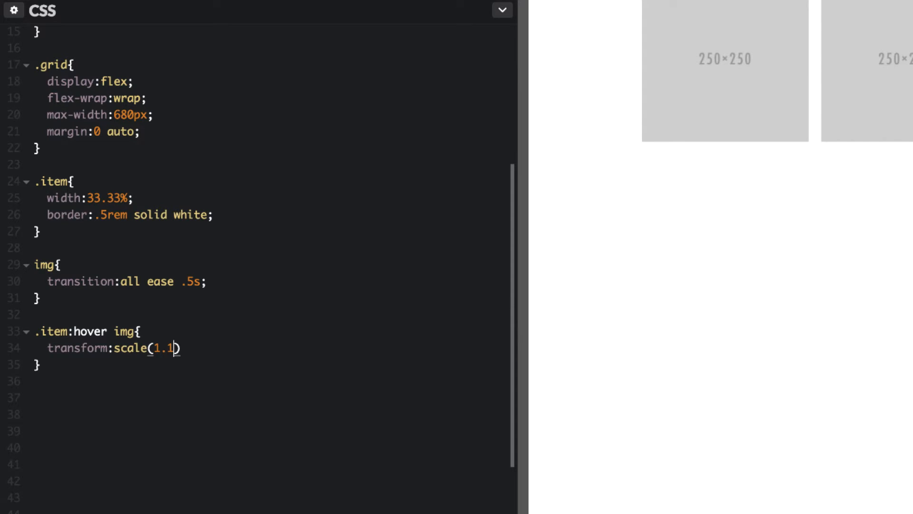
text();)
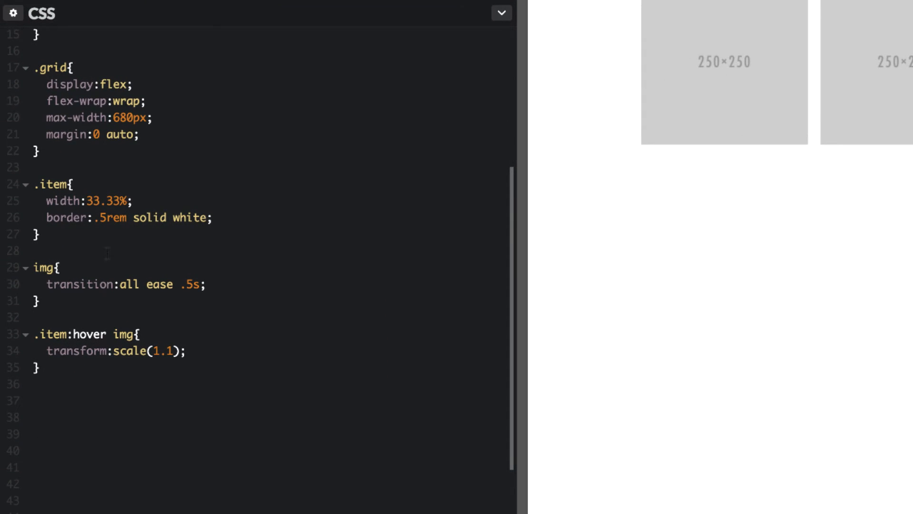
Step: Add overflow: hidden to the .item rule so scaled images are clipped
triple_click(129, 218)
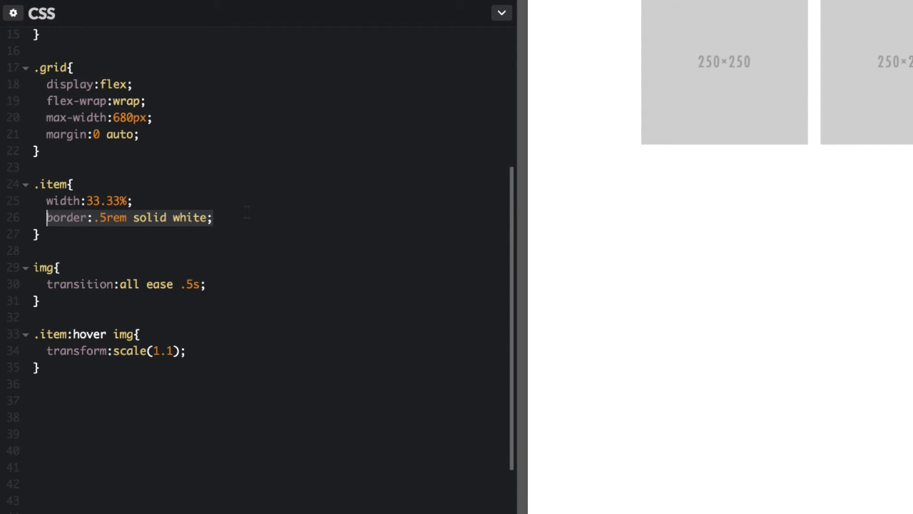
text(overfl)
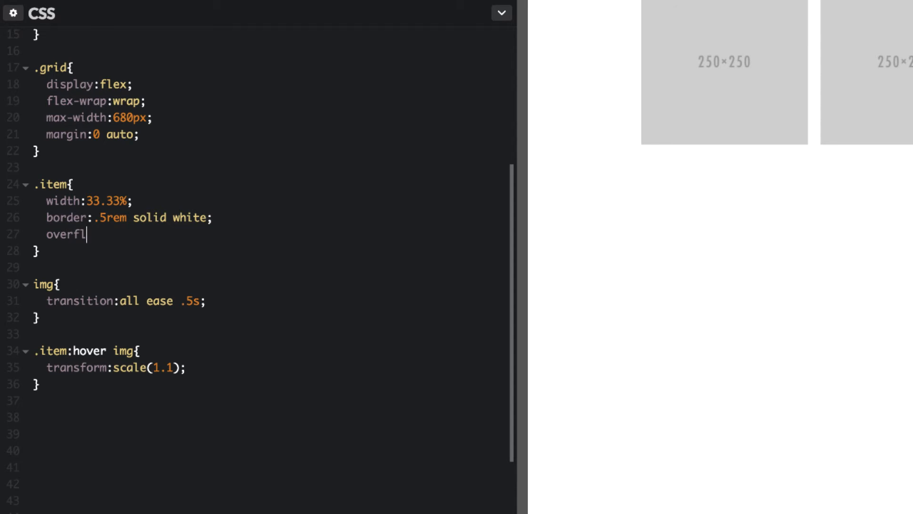
text(ow:hidden;)
click(128, 368)
text(5)
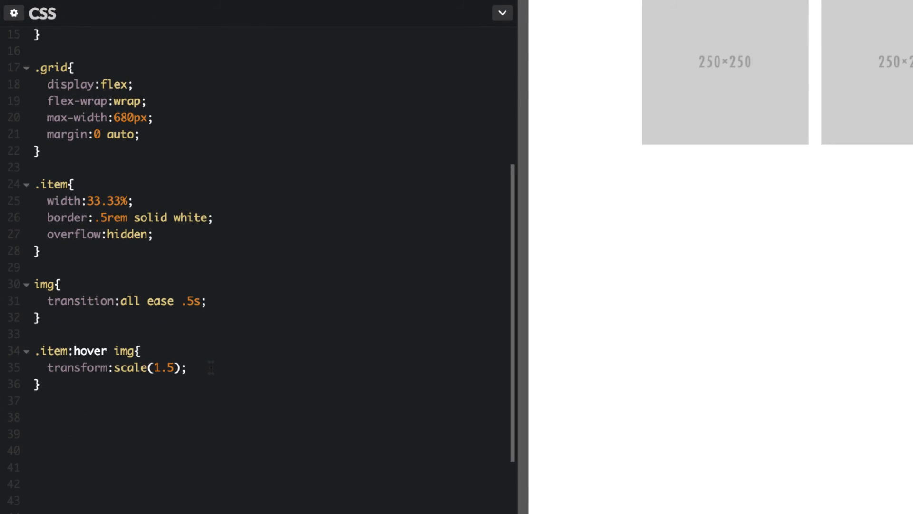
Step: Add -webkit-filter: invert(.8) to the .item:hover img rule below the transform
text(-webkit)
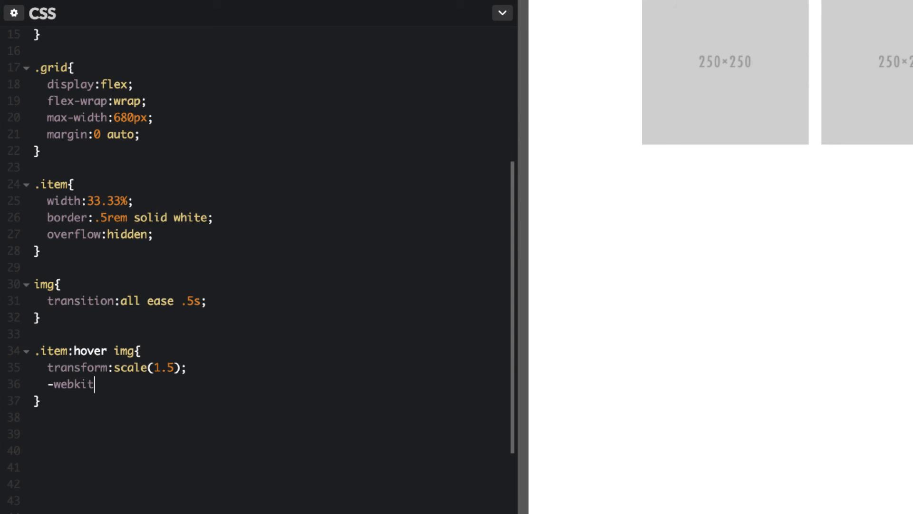
text(-)
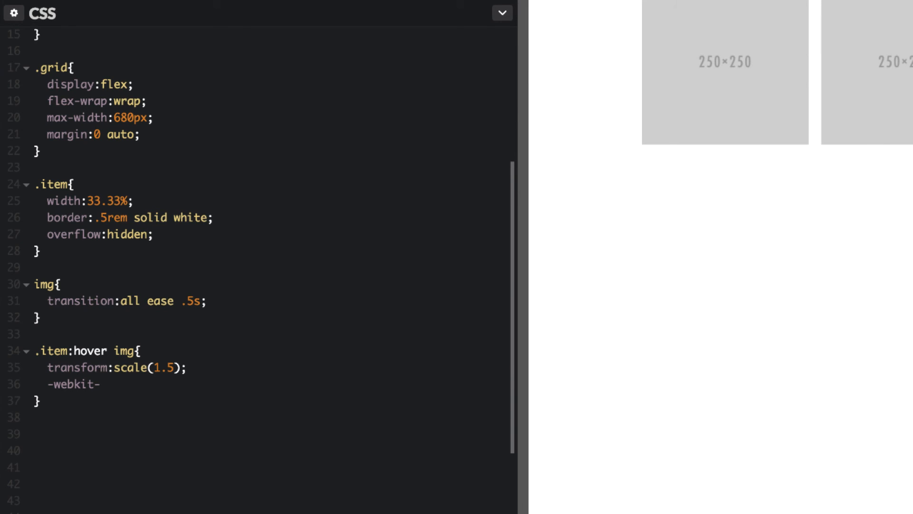
click(101, 384)
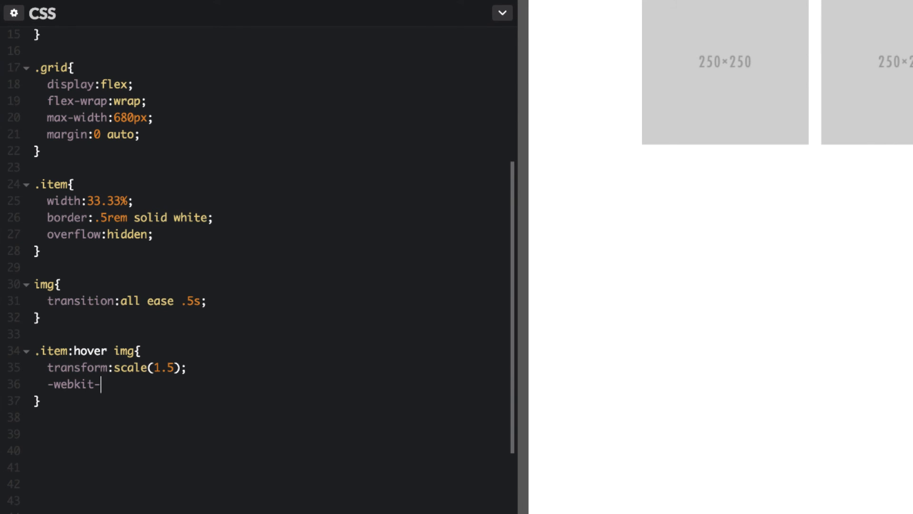
text(filter)
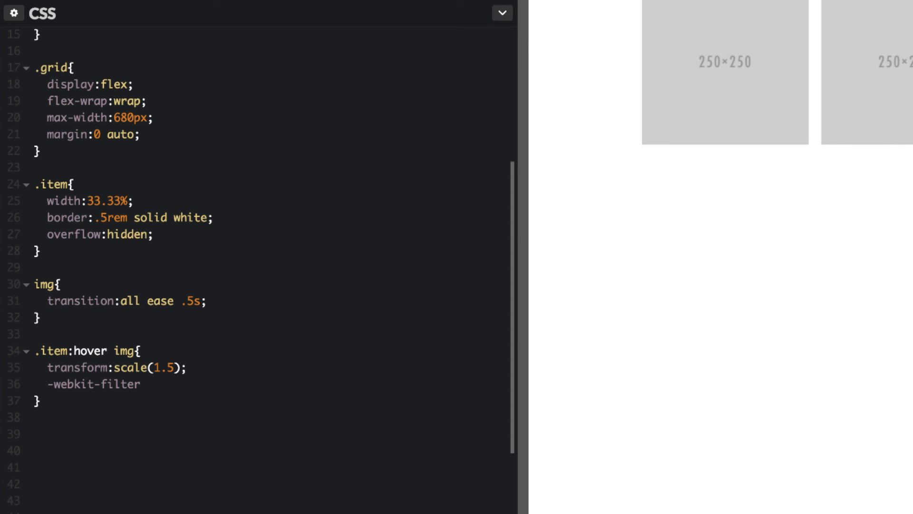
text(:invert)
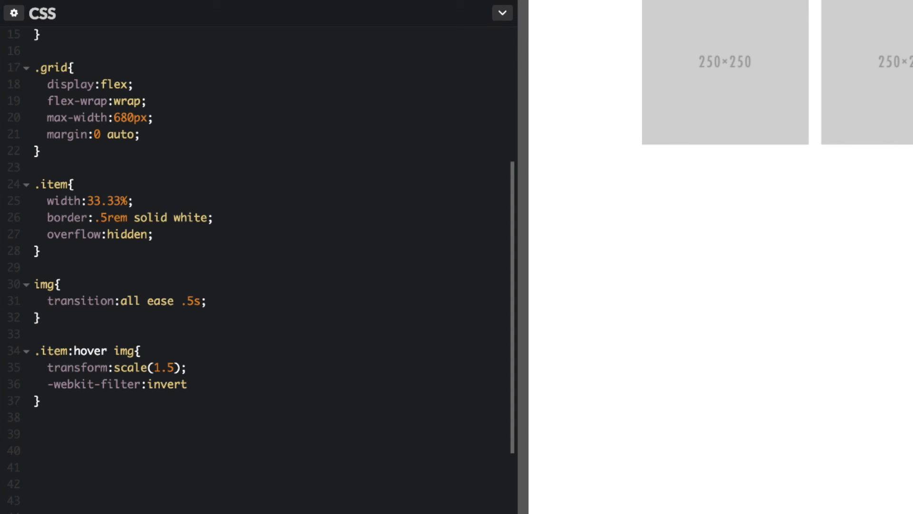
text((.))
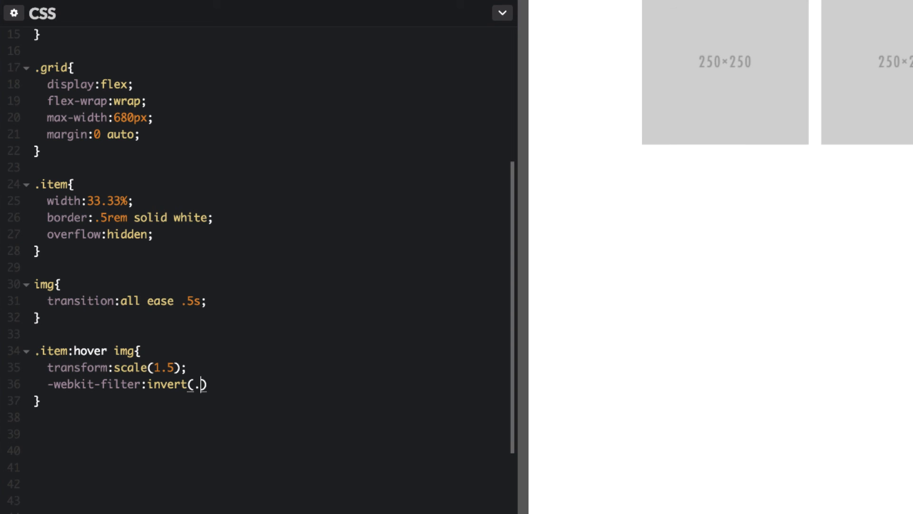
text(8)
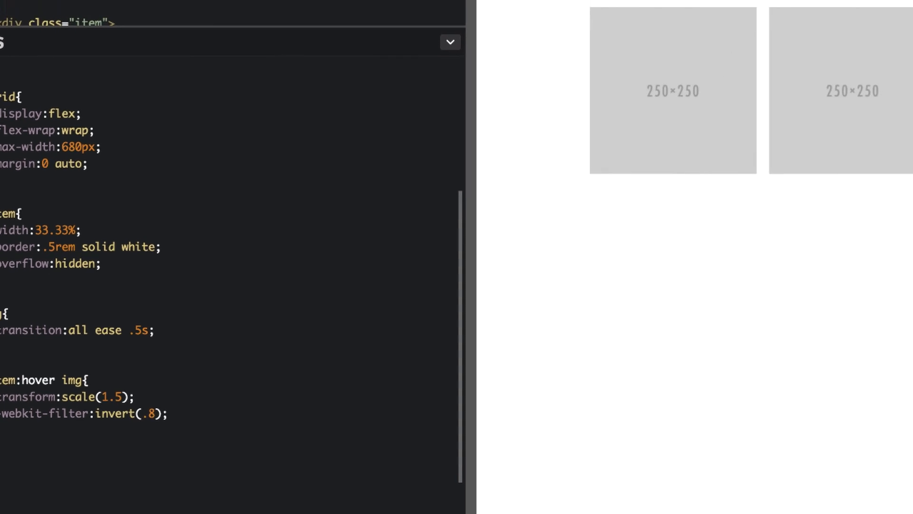